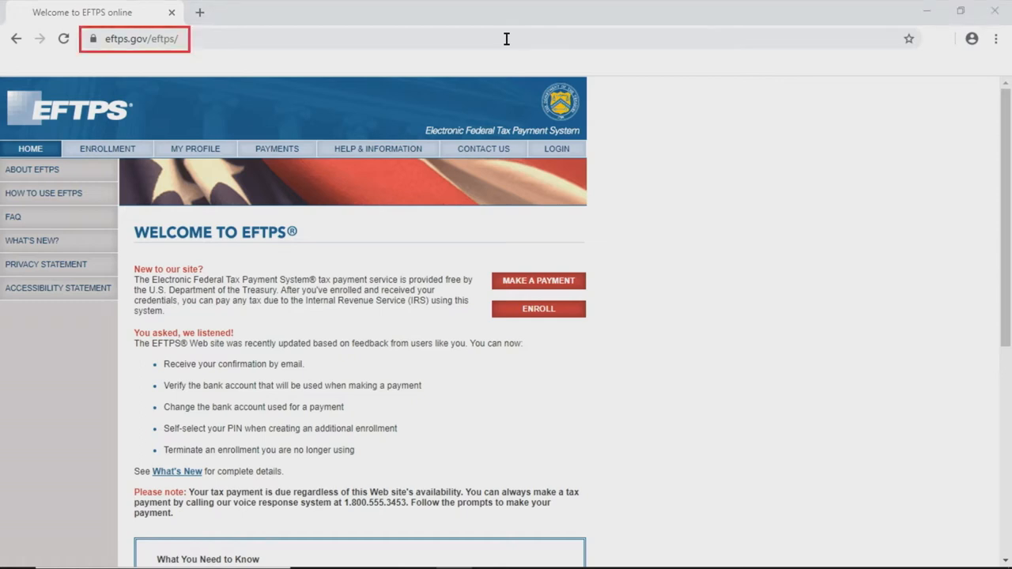
mouse_move(362, 147)
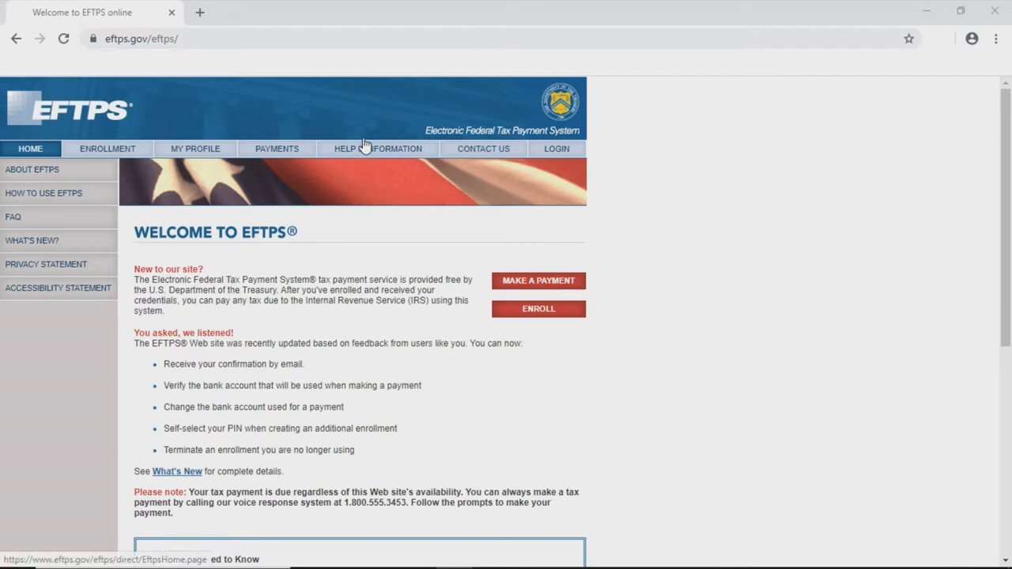
Review EFTPS.gov's Batch Provider Software downloads, then browse the Documents downloads list
click(366, 149)
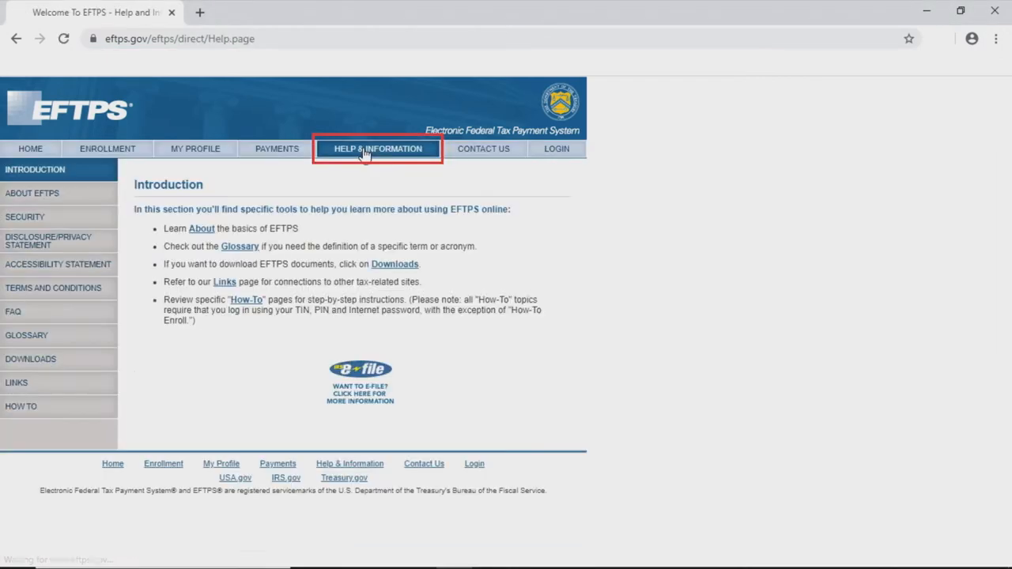
click(31, 359)
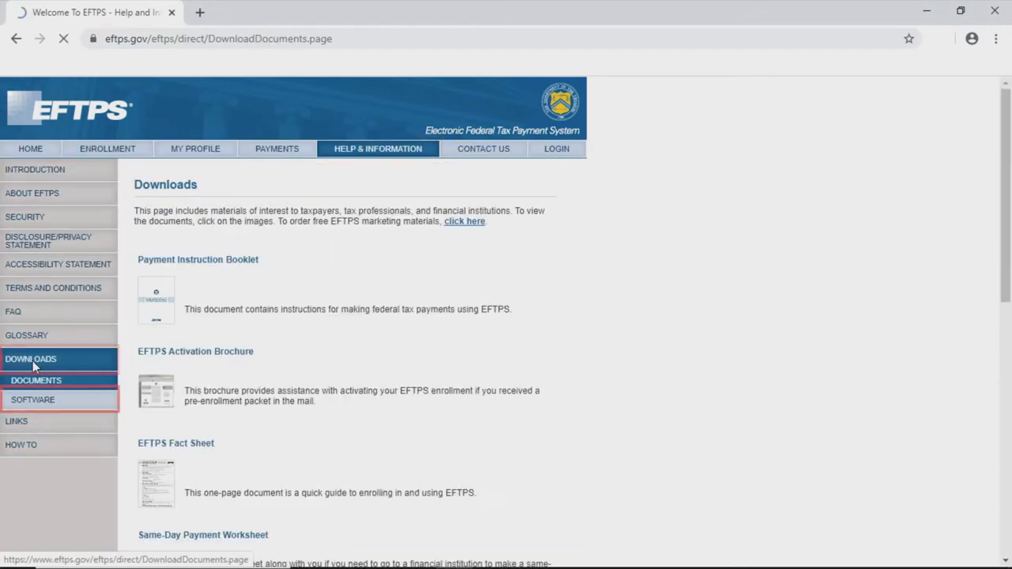
click(33, 400)
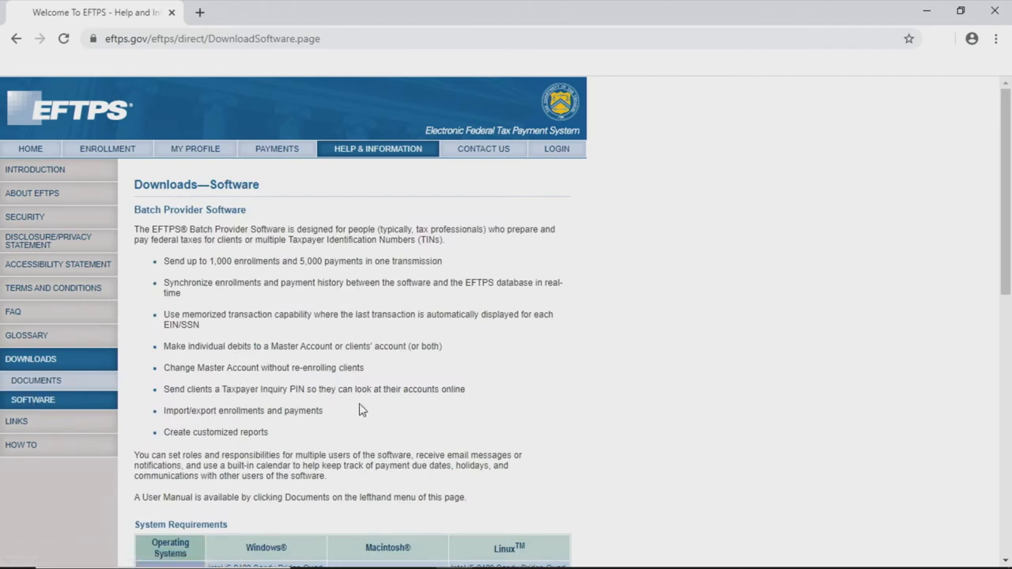
scroll(down, 3)
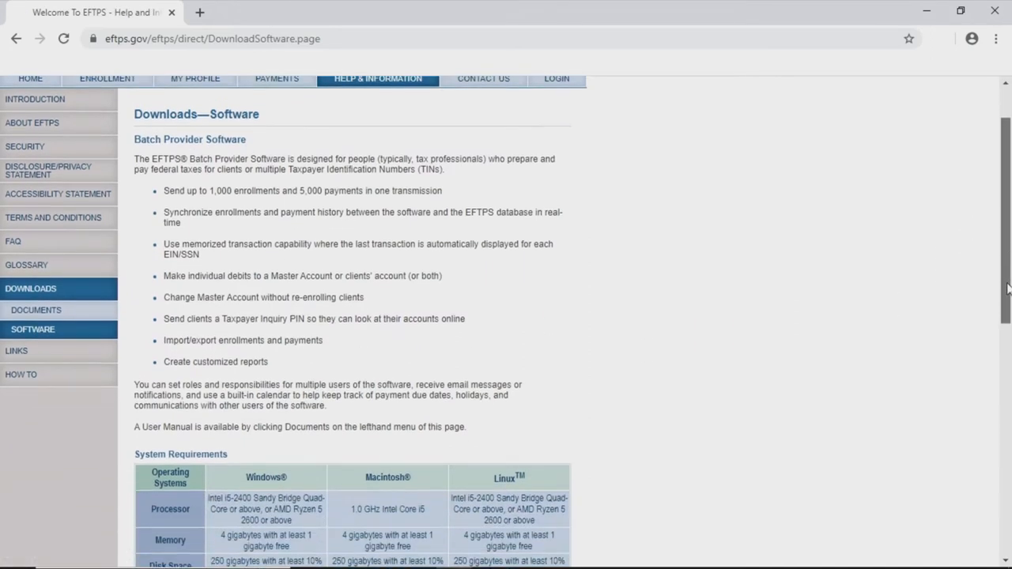
scroll(down, 3)
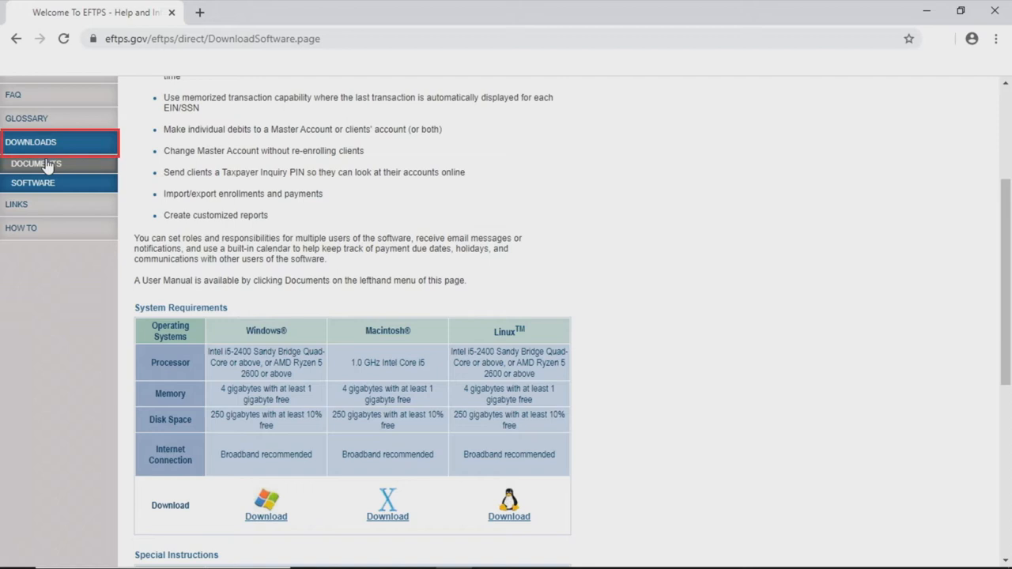
mouse_move(46, 164)
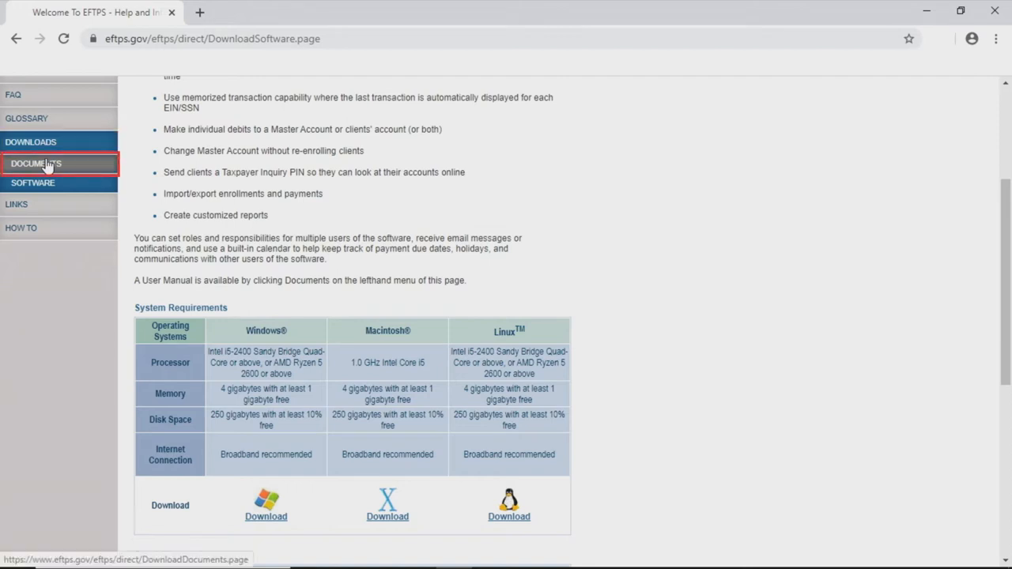
click(38, 165)
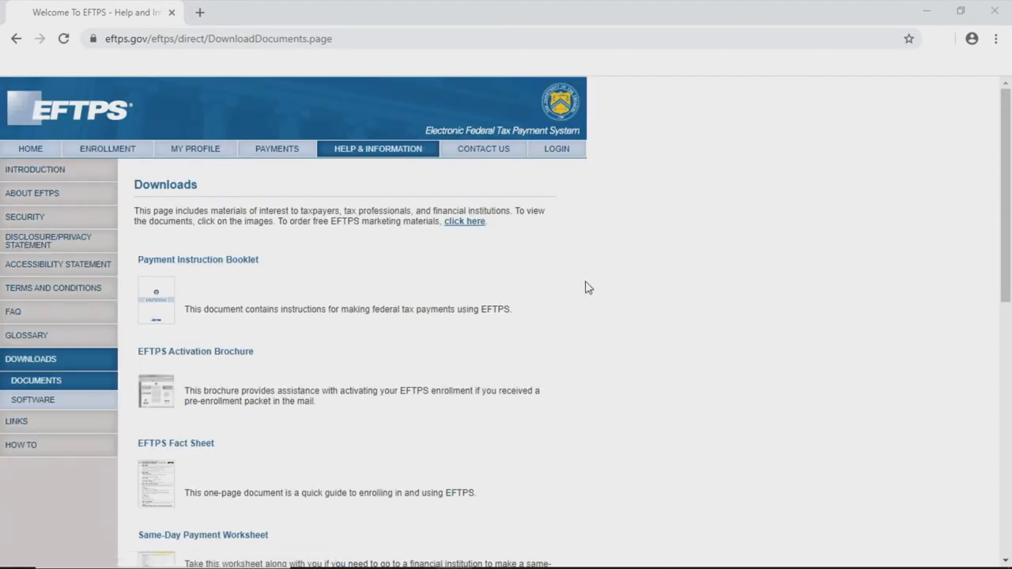
scroll(down, 3)
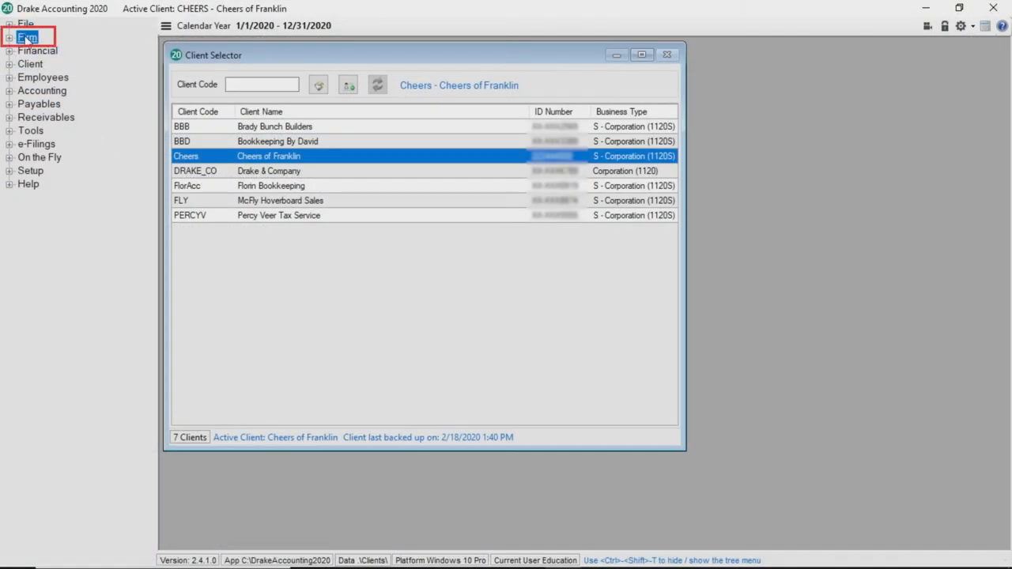
Enter the firm's EFTPS Batch Filer ID in Firm Information Setup and exit
click(82, 54)
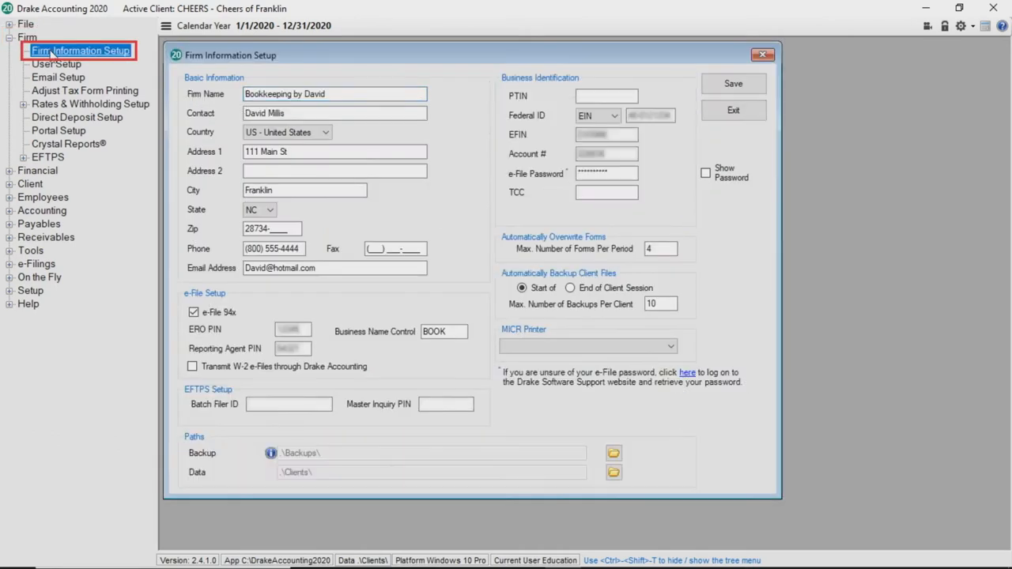
click(287, 404)
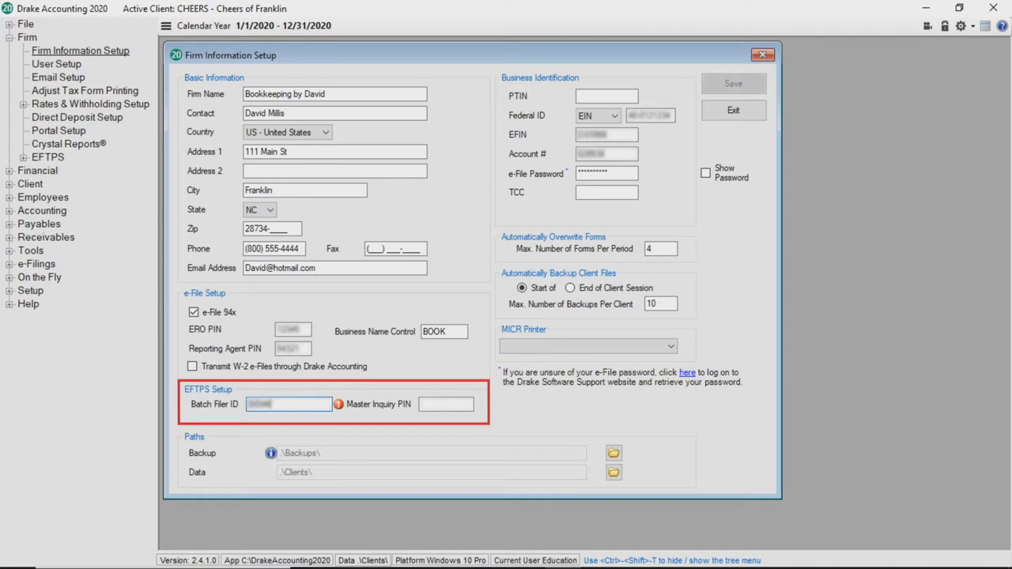
click(446, 404)
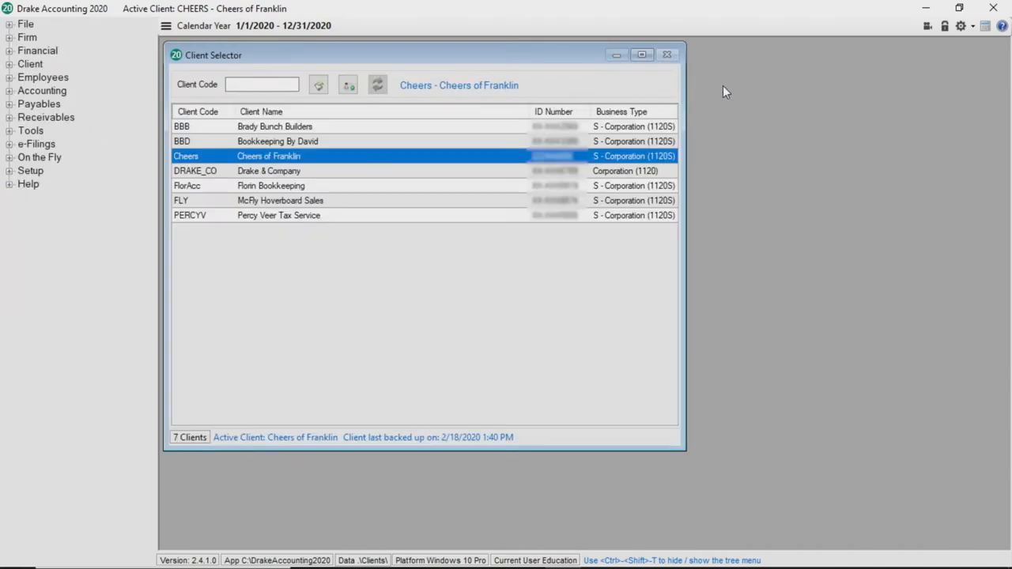
Open Cheers of Franklin's client setup for editing
click(31, 64)
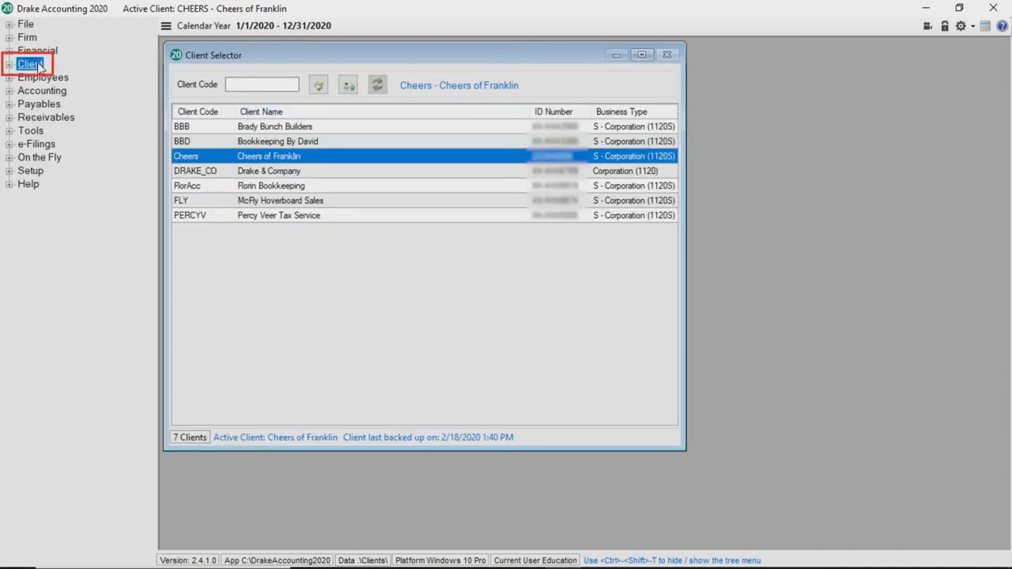
click(32, 58)
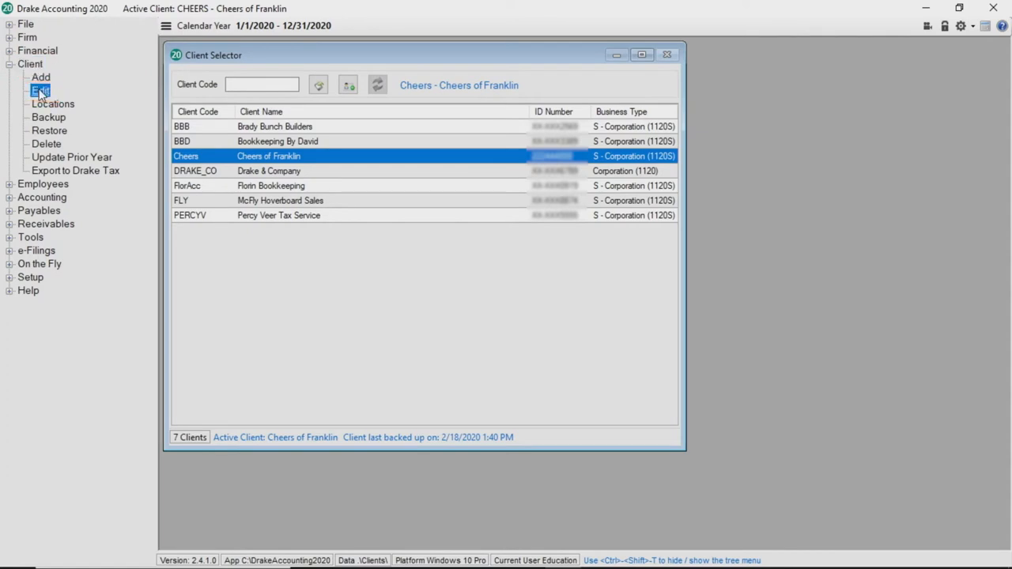
click(36, 90)
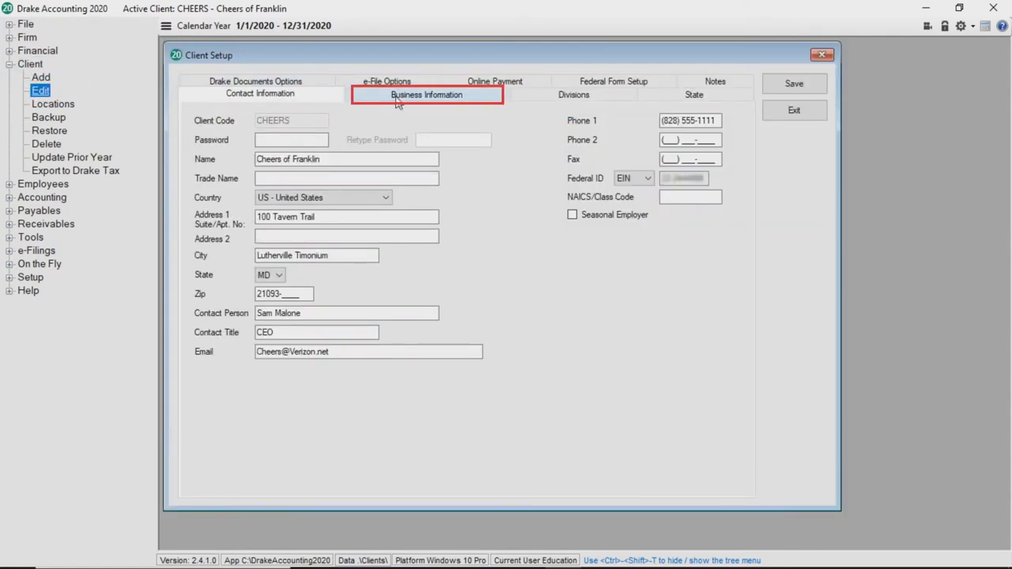
click(429, 94)
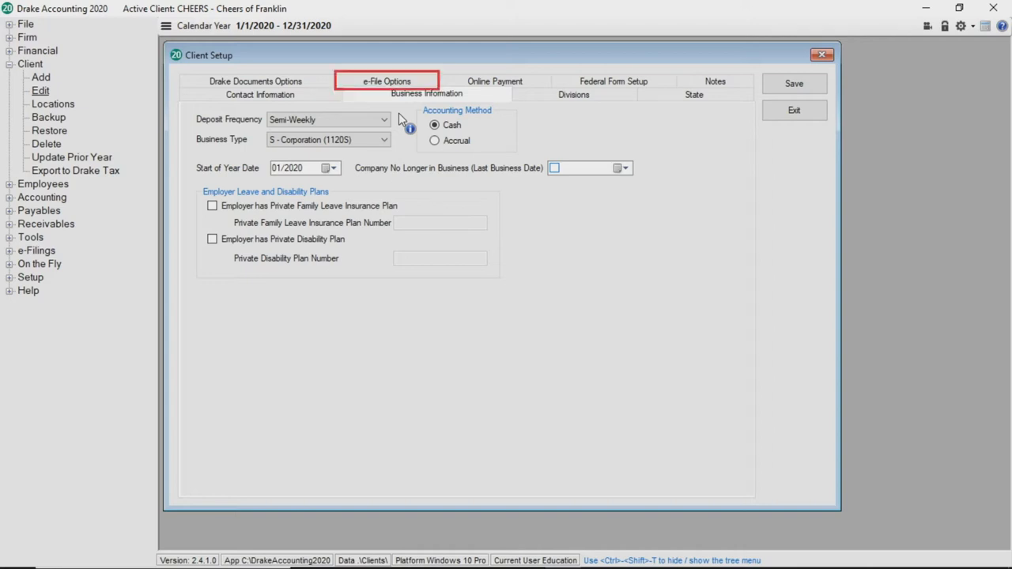
Enable EFTPS Batch Provider exports and batch filer account payments, then save
click(394, 81)
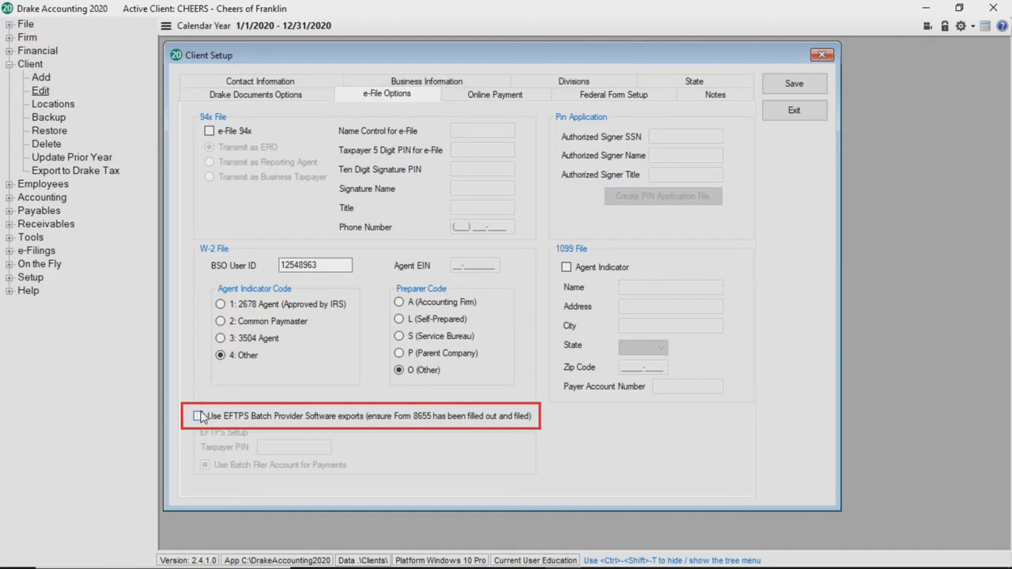
click(198, 415)
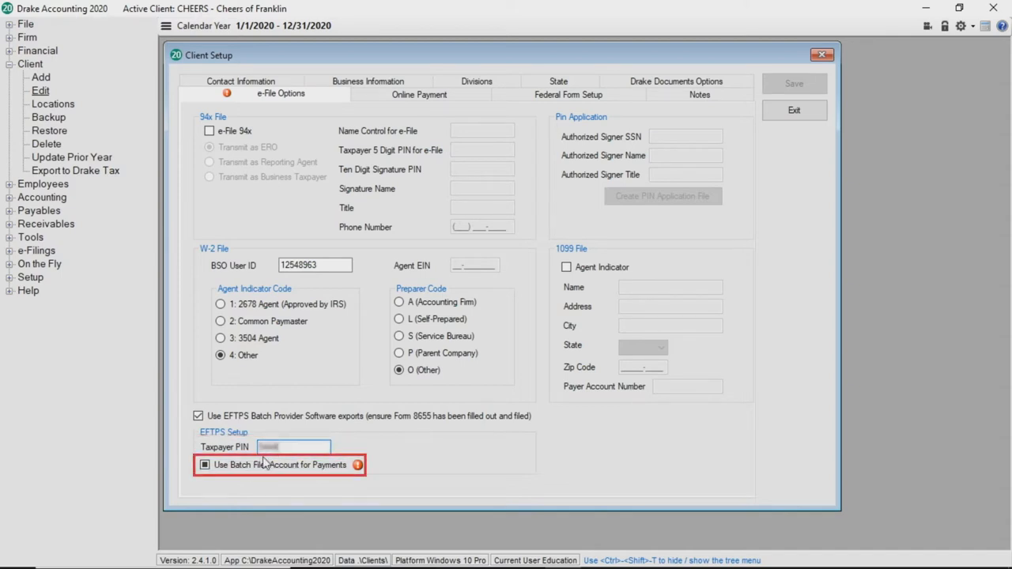
click(204, 465)
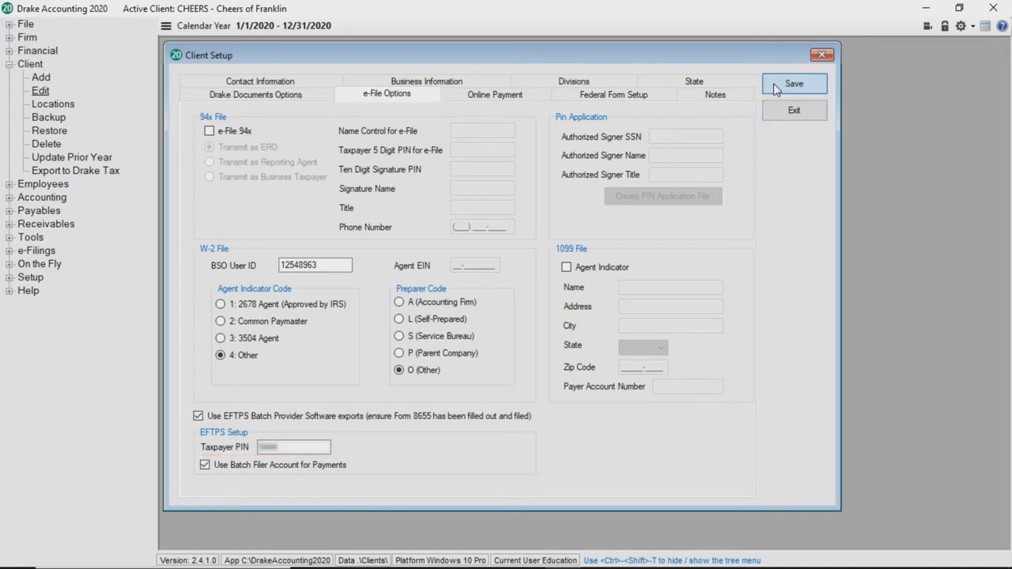
click(795, 83)
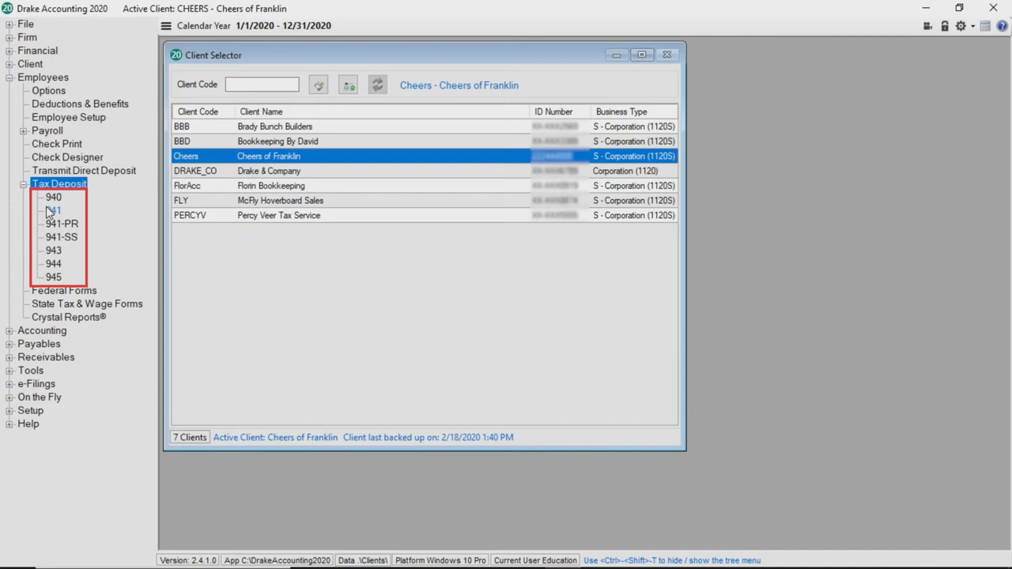
Calculate and save a 4/1/2020 Form 941 deposit of 786.99 marked for EFTPS export
click(52, 210)
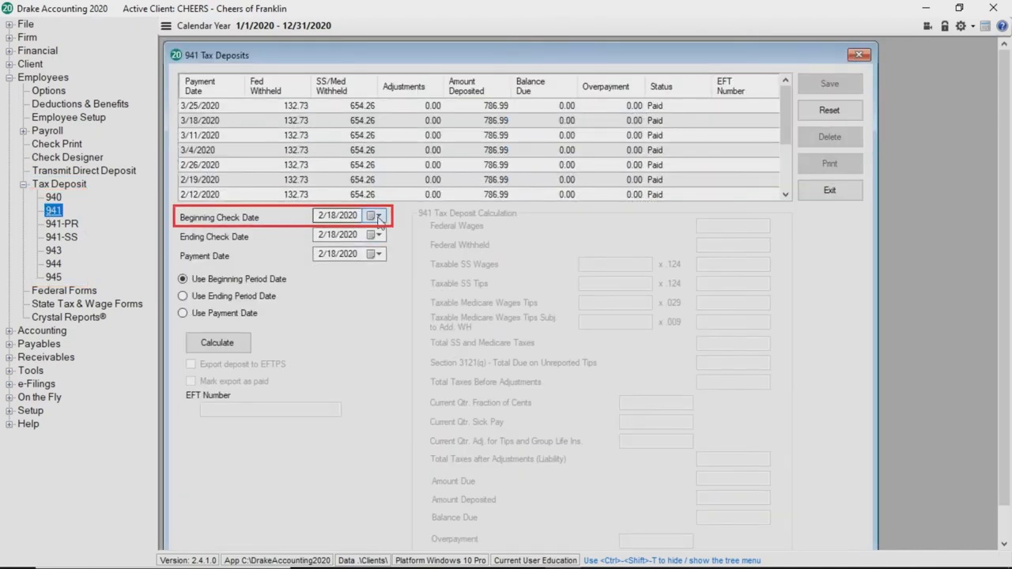
click(373, 215)
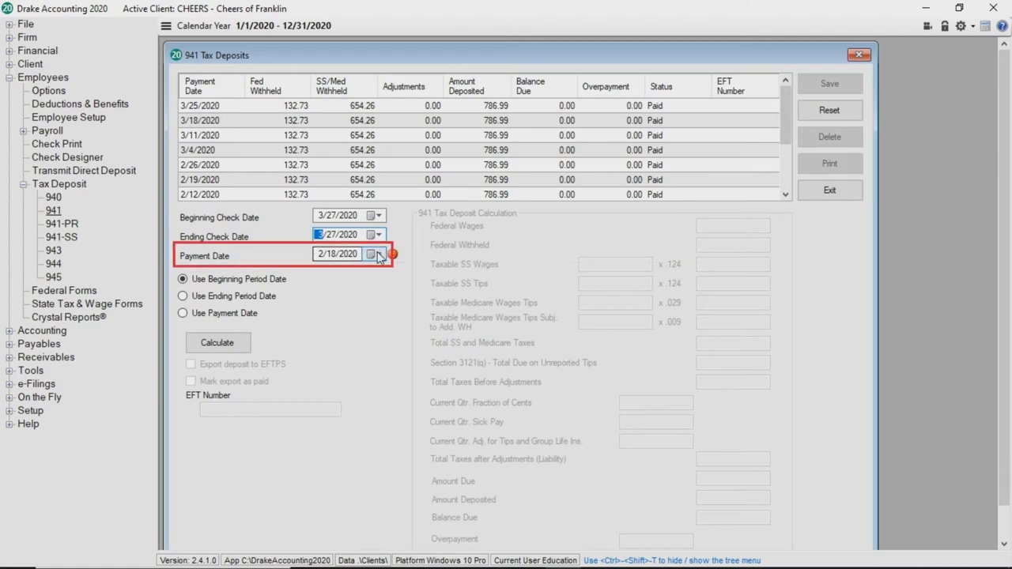
click(370, 254)
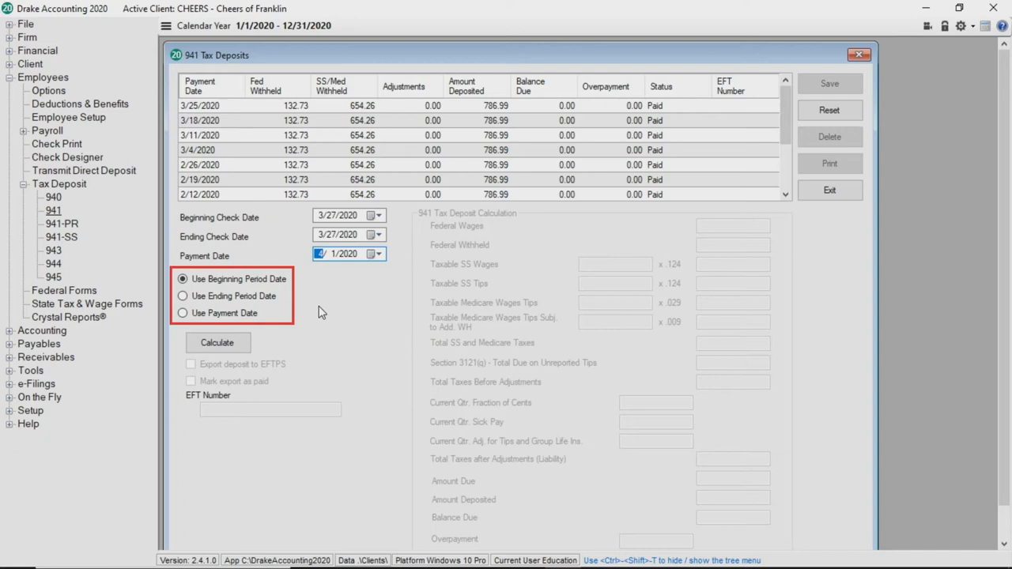
mouse_move(261, 332)
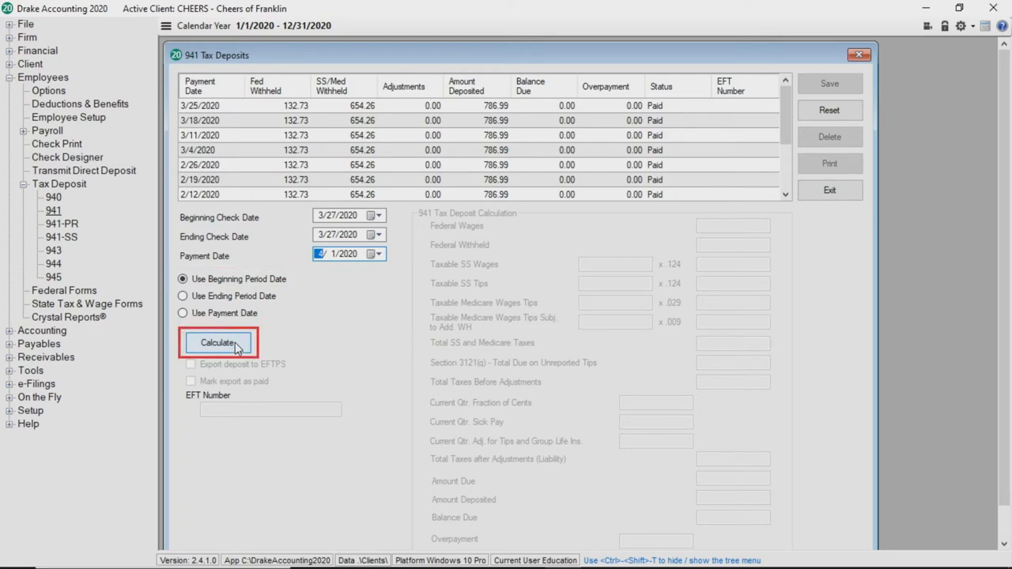
click(218, 343)
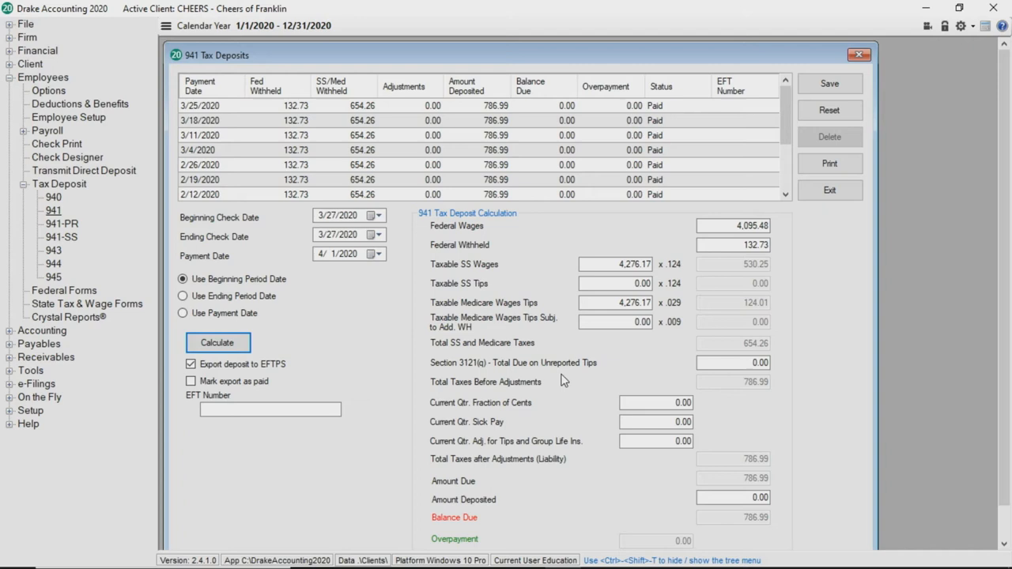
click(732, 498)
text(786.99)
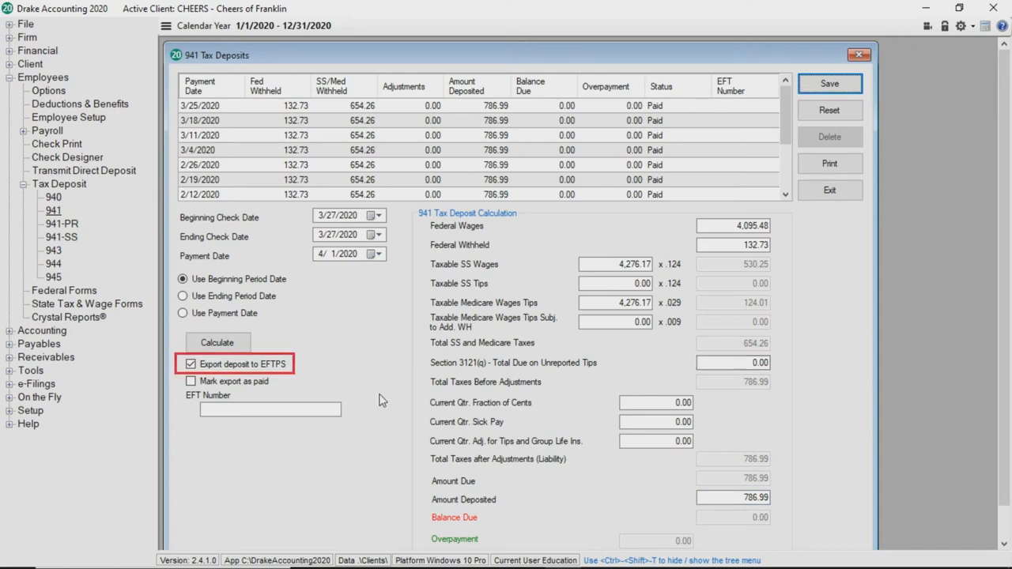
mouse_move(265, 387)
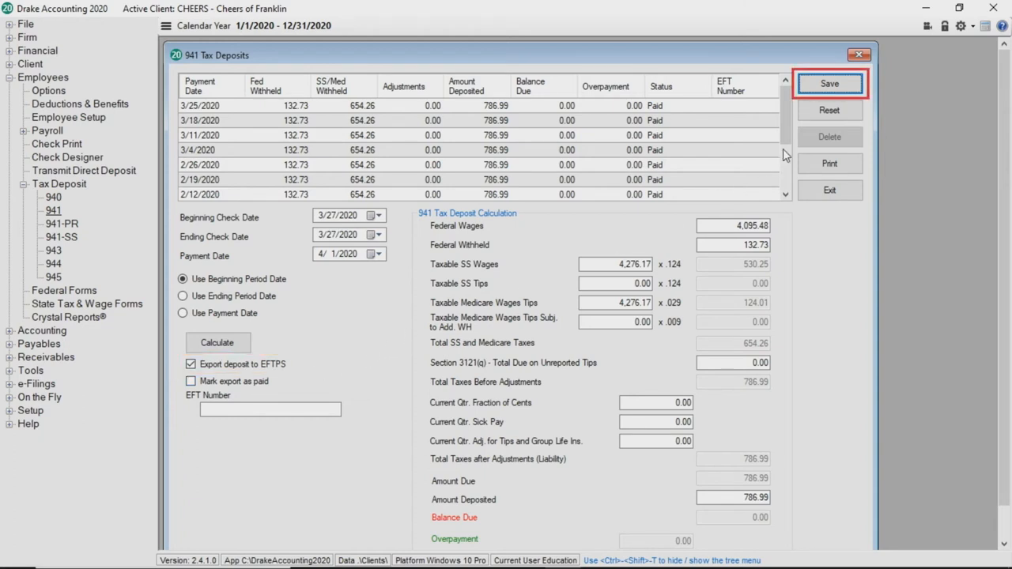
click(829, 83)
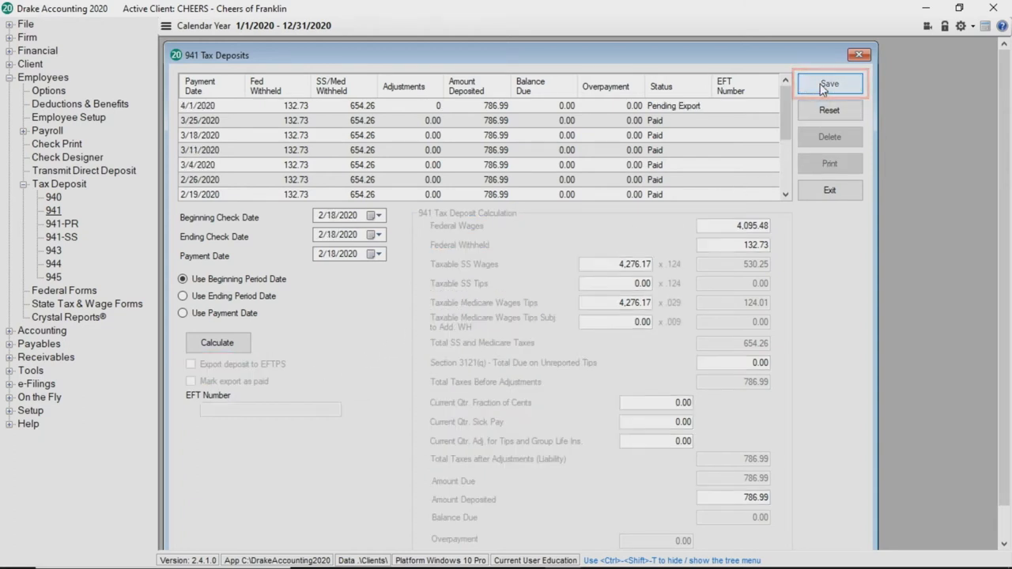
click(829, 83)
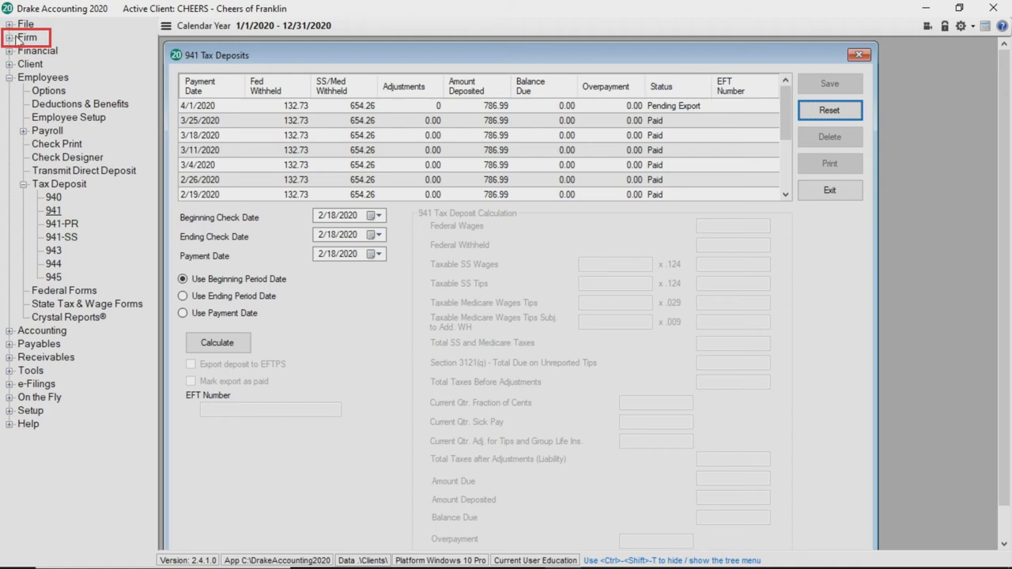
Export the pending Cheers of Franklin 941 deposit to the text file EFTPSDepositExport
click(27, 37)
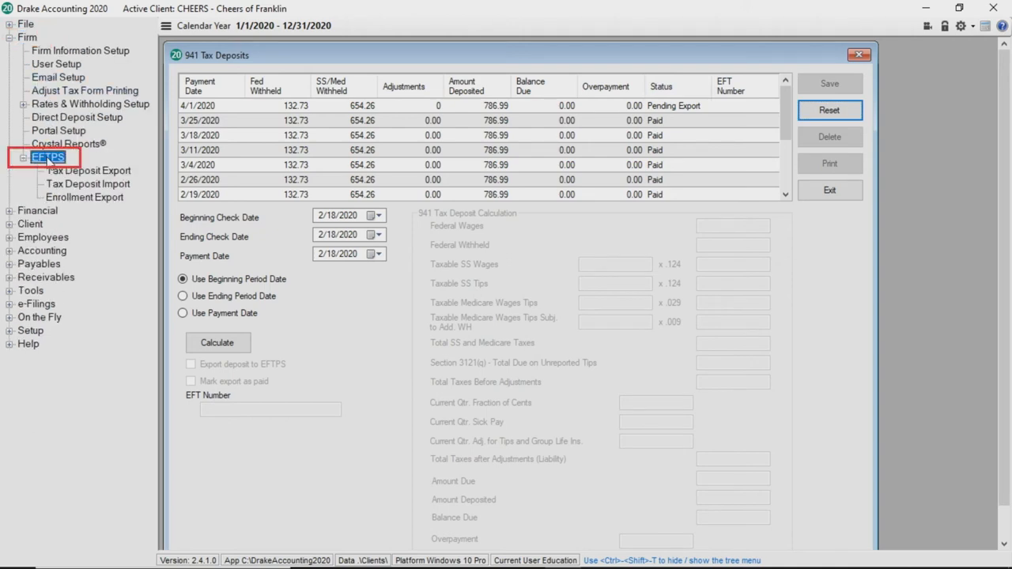
click(87, 185)
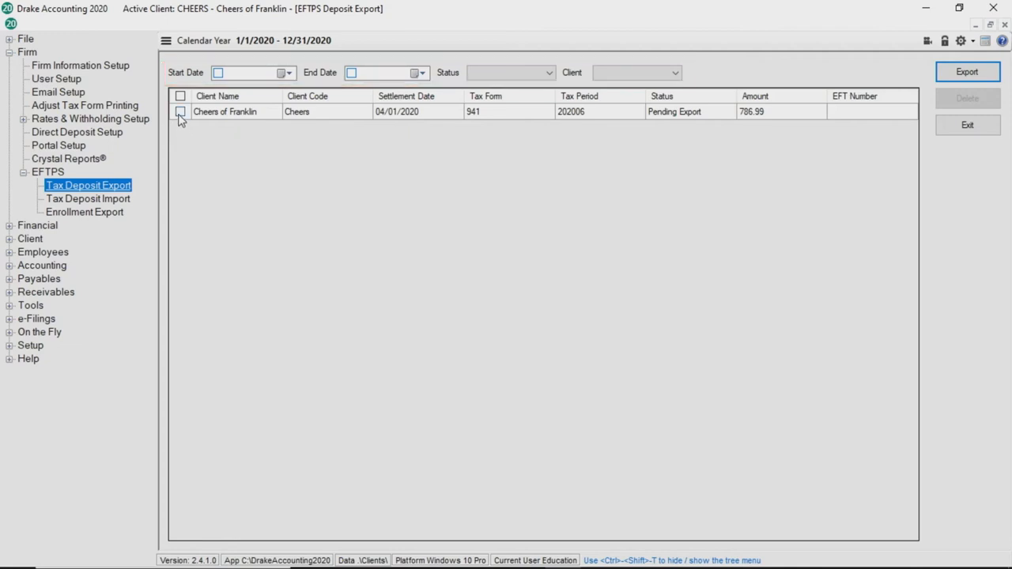
click(181, 112)
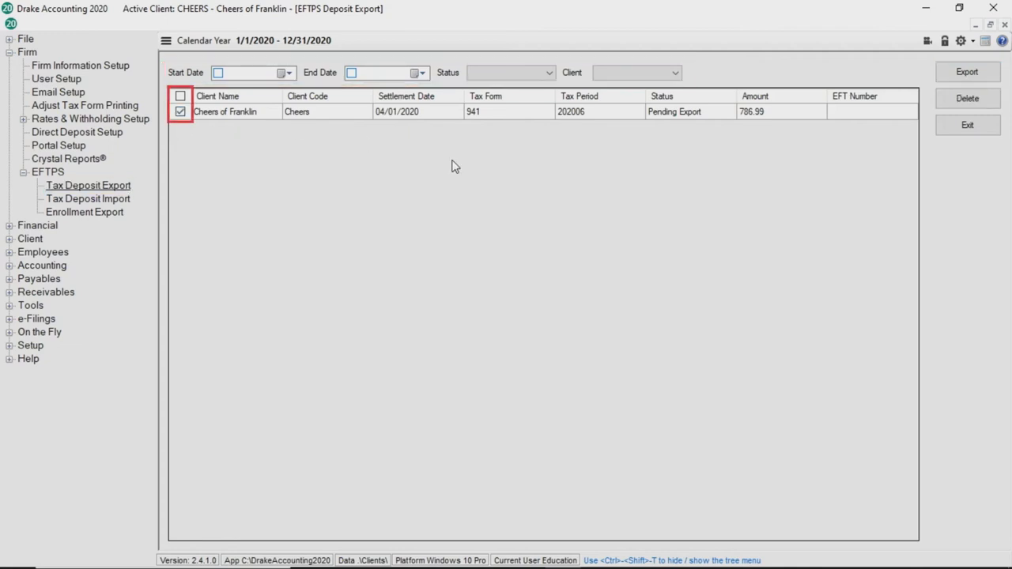
click(965, 71)
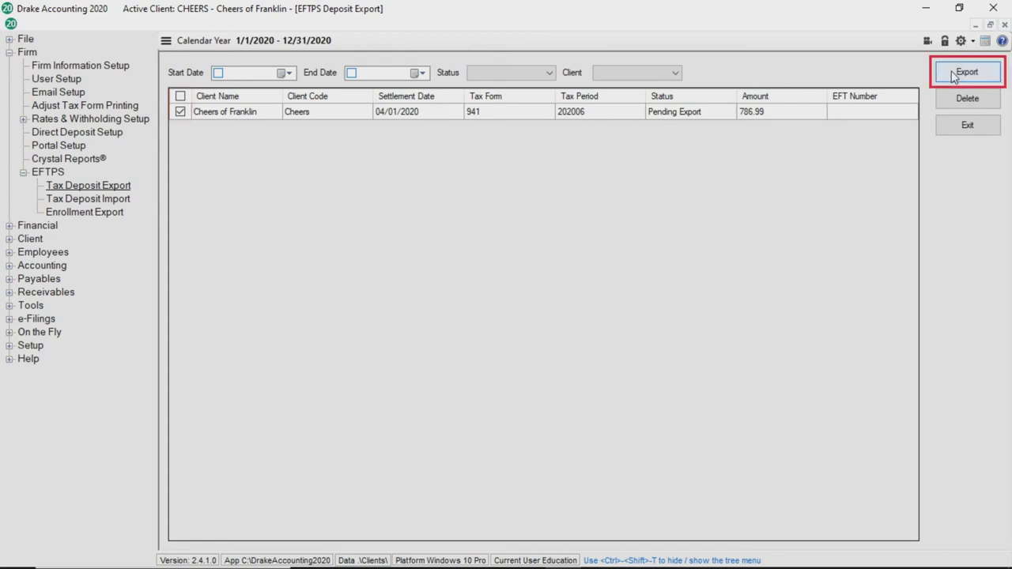
click(964, 71)
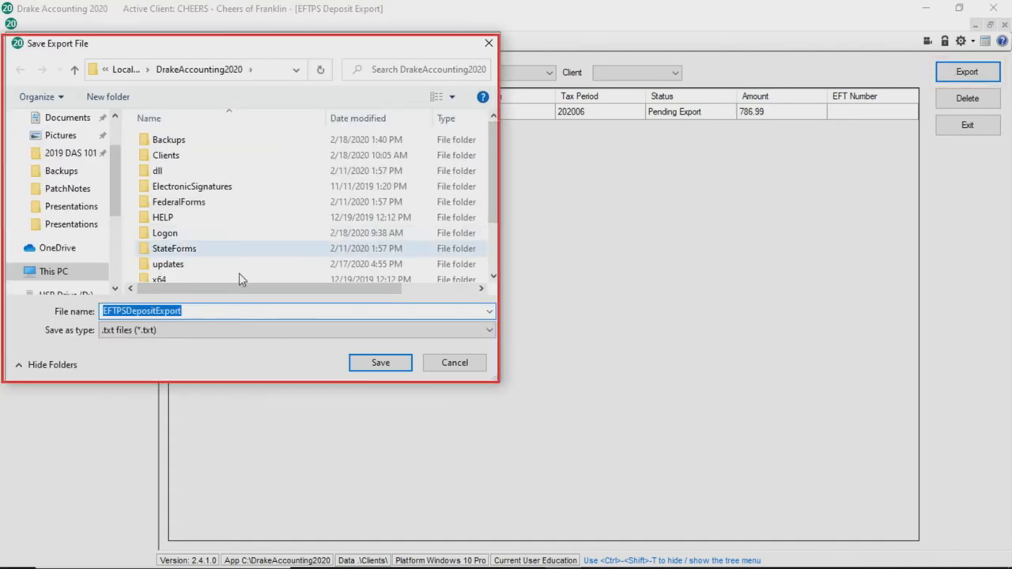
click(379, 363)
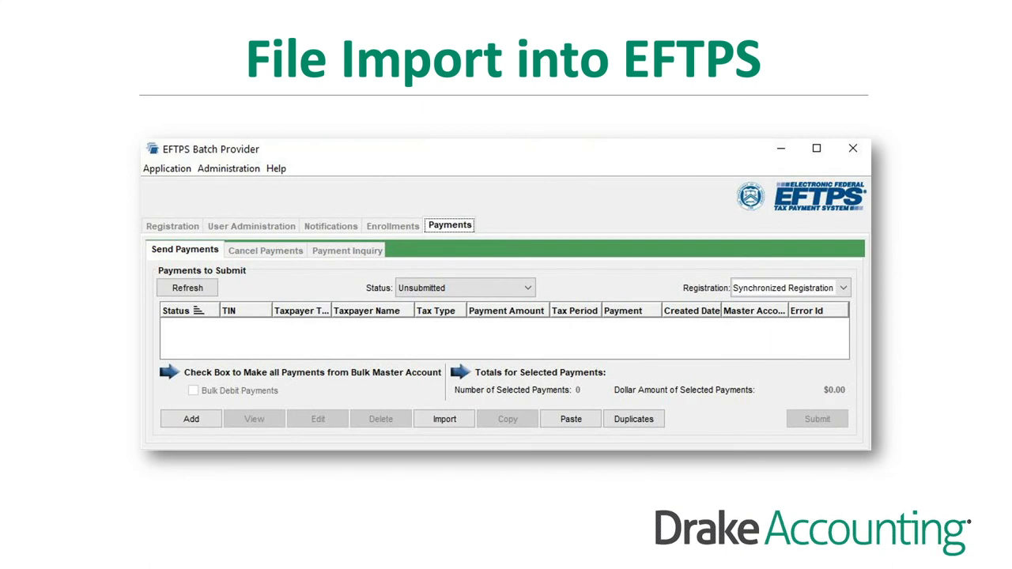
Import the deposit file into EFTPS payments and search settlement dates 01/02/2020–03/31/2020
click(450, 224)
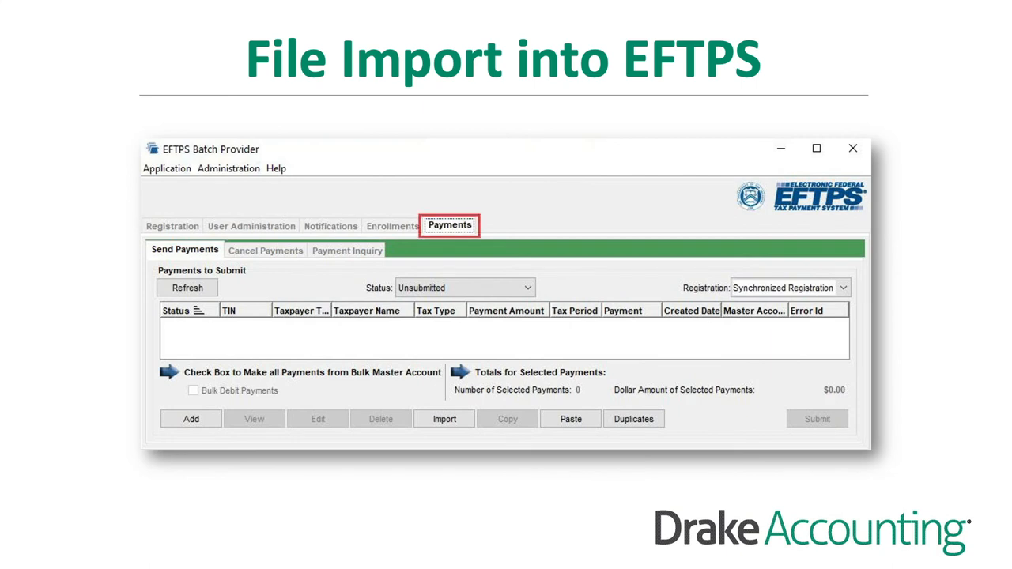
click(444, 418)
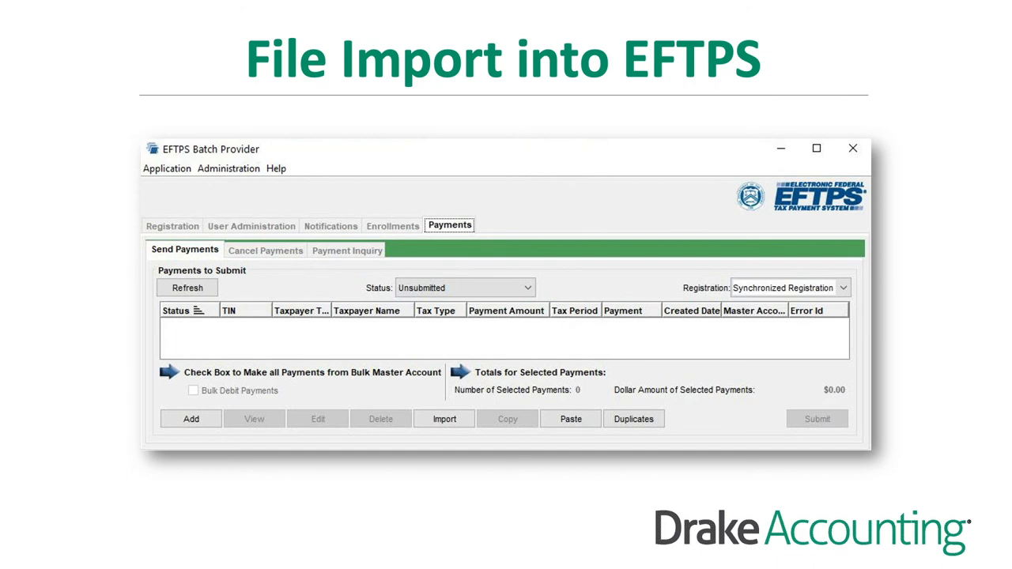
click(346, 250)
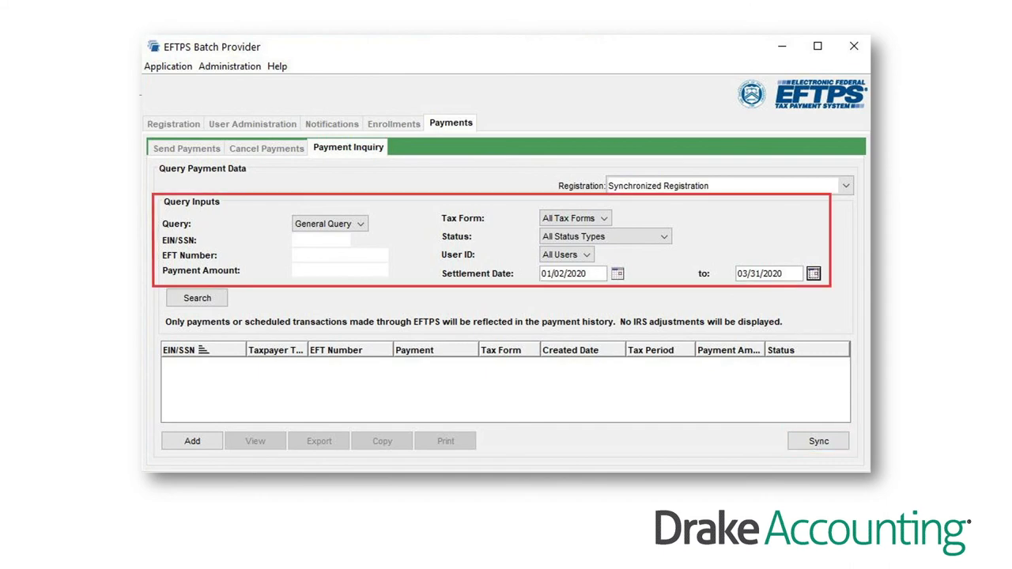
click(197, 298)
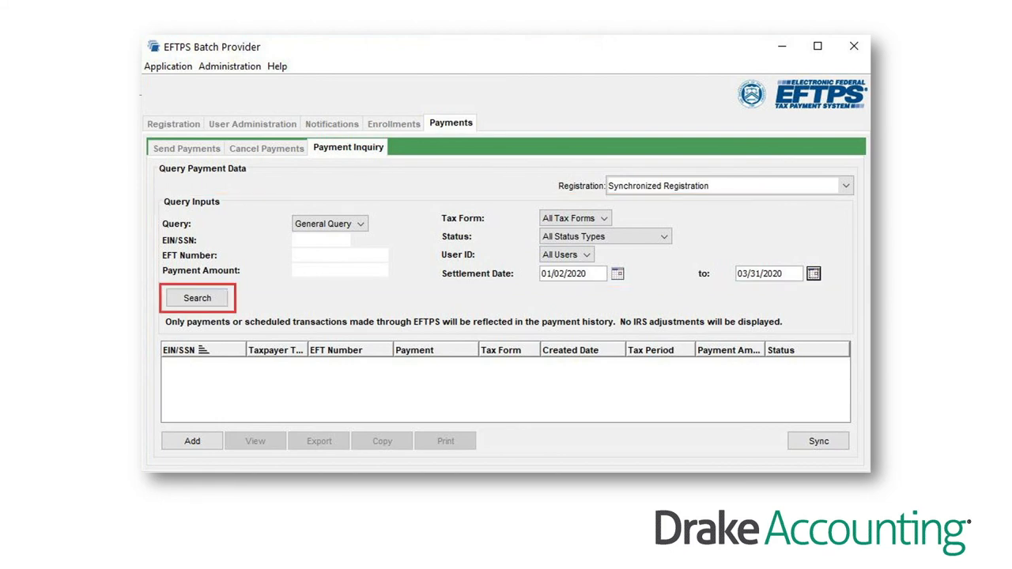
click(196, 298)
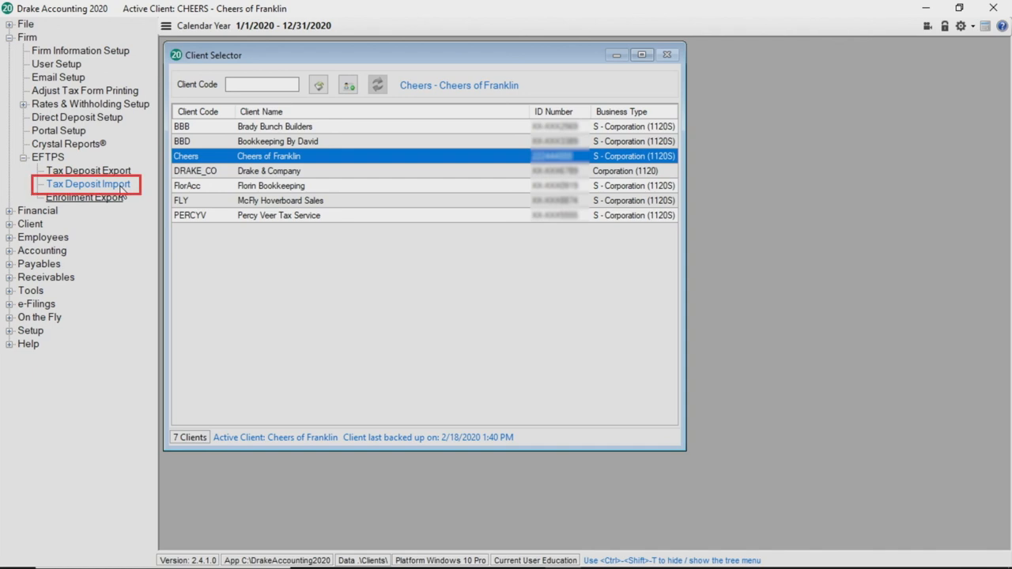
Save the EFTPS Deposit Import screen listing the 786.99 Cheers deposit without importing a file
click(85, 183)
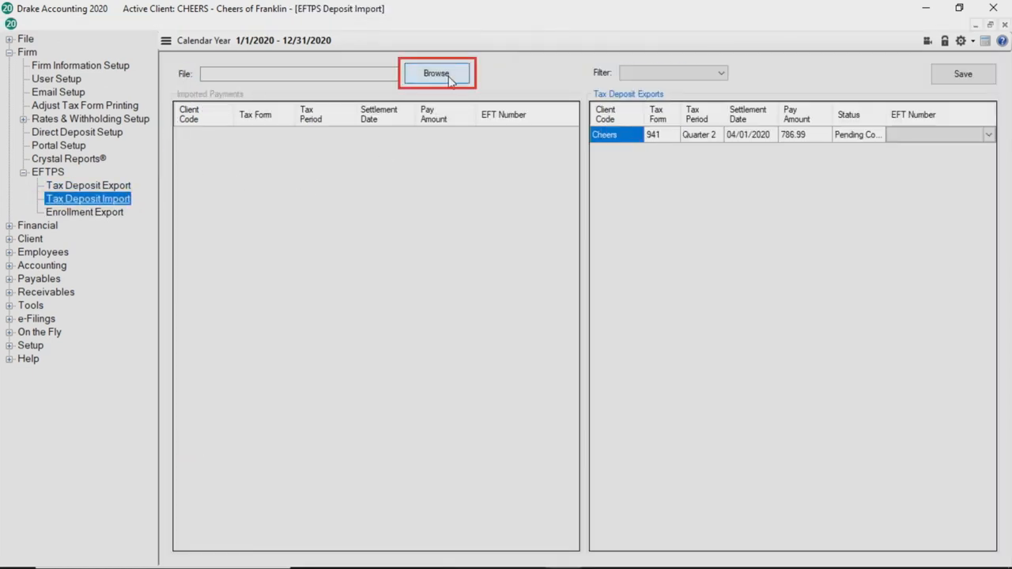
click(436, 72)
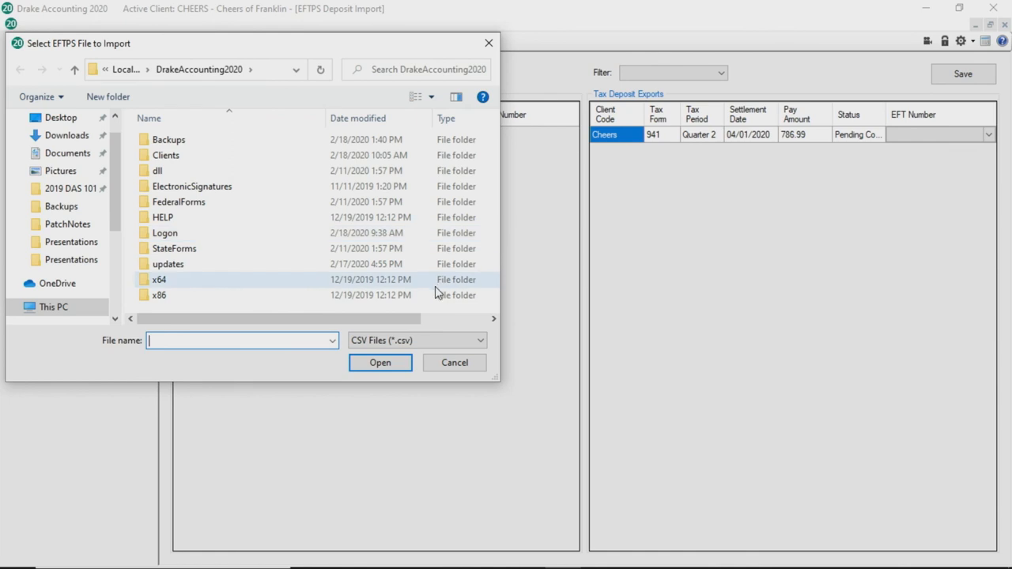
click(454, 363)
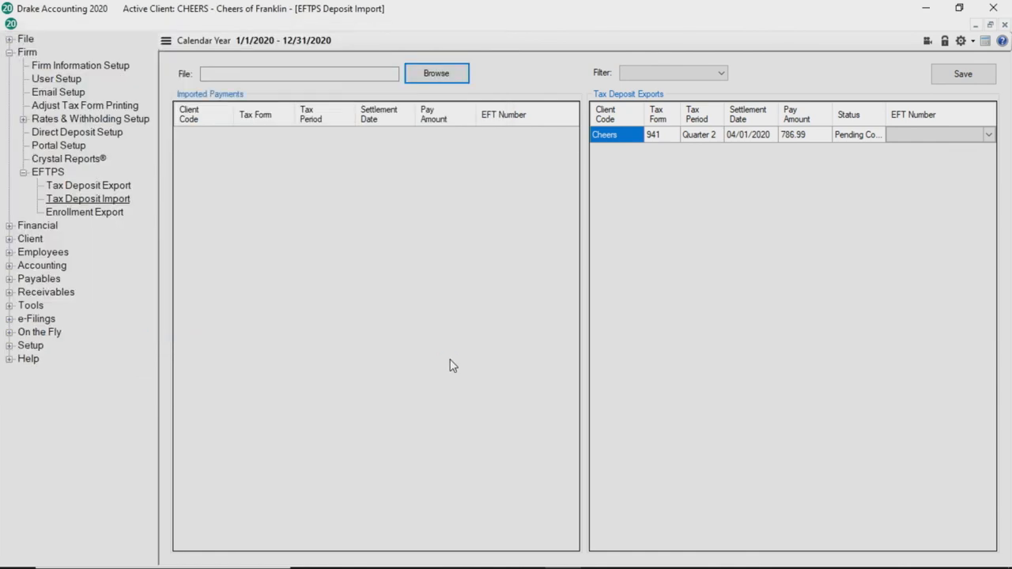
mouse_move(579, 213)
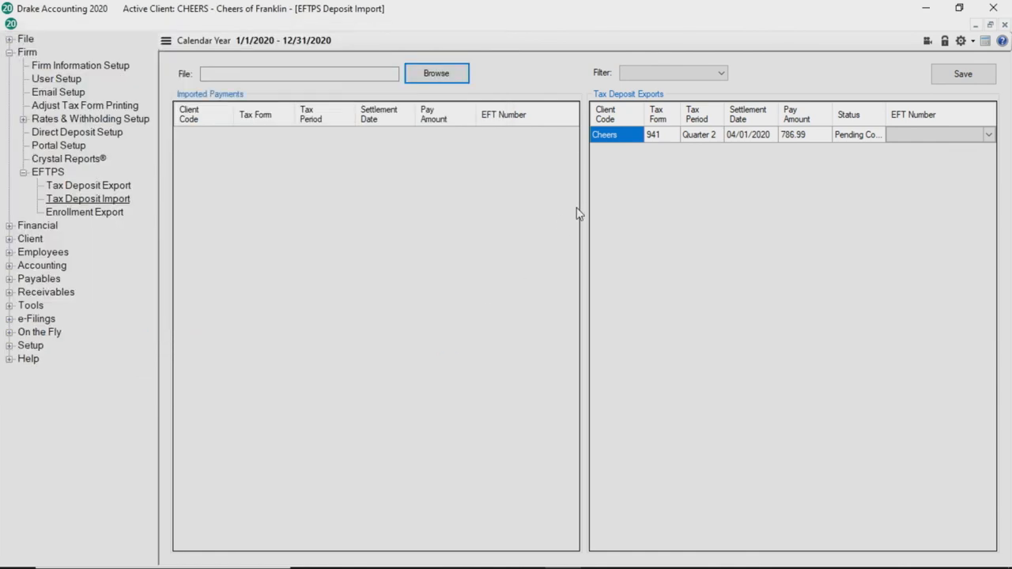
mouse_move(763, 174)
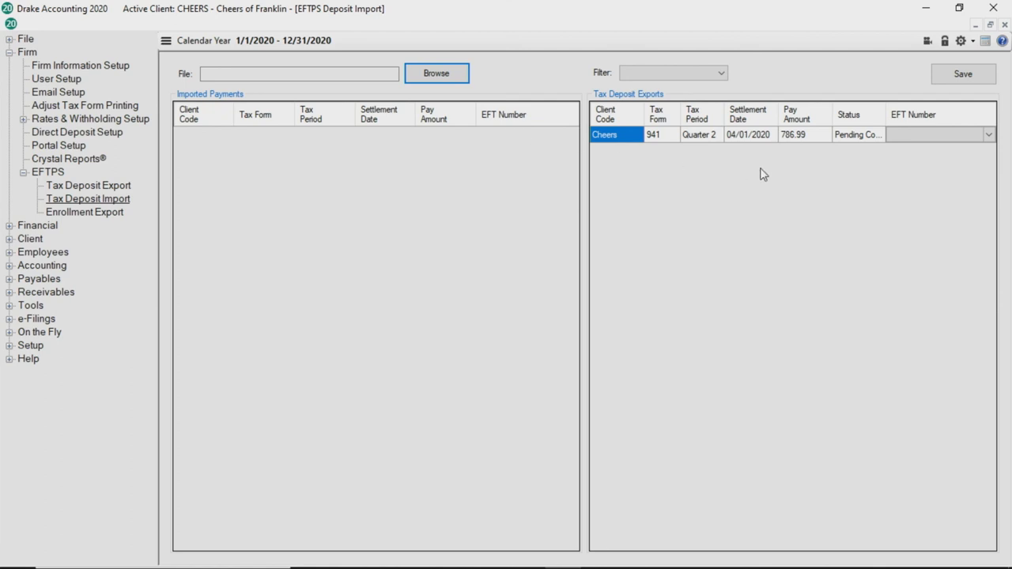
click(938, 136)
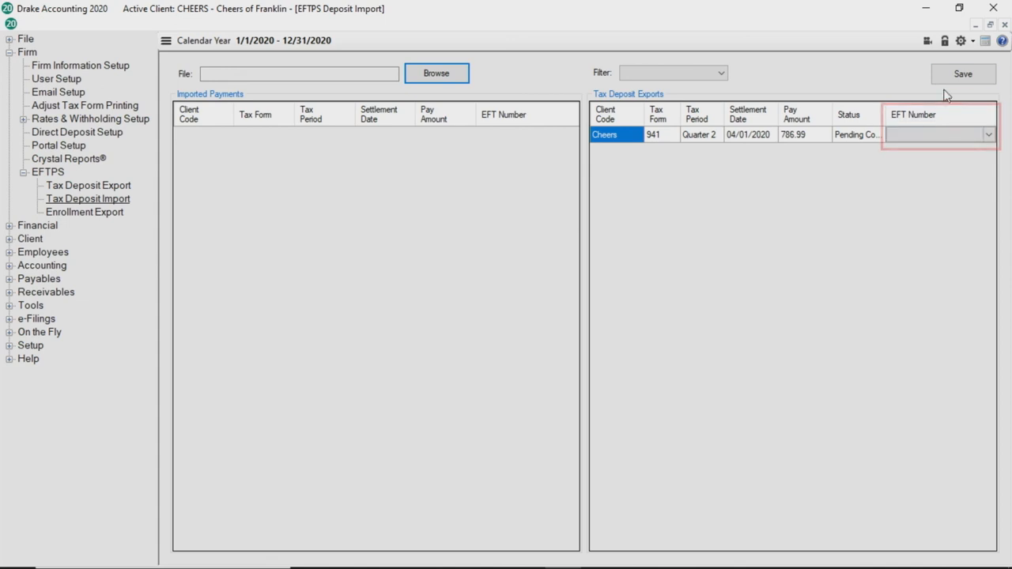
click(964, 74)
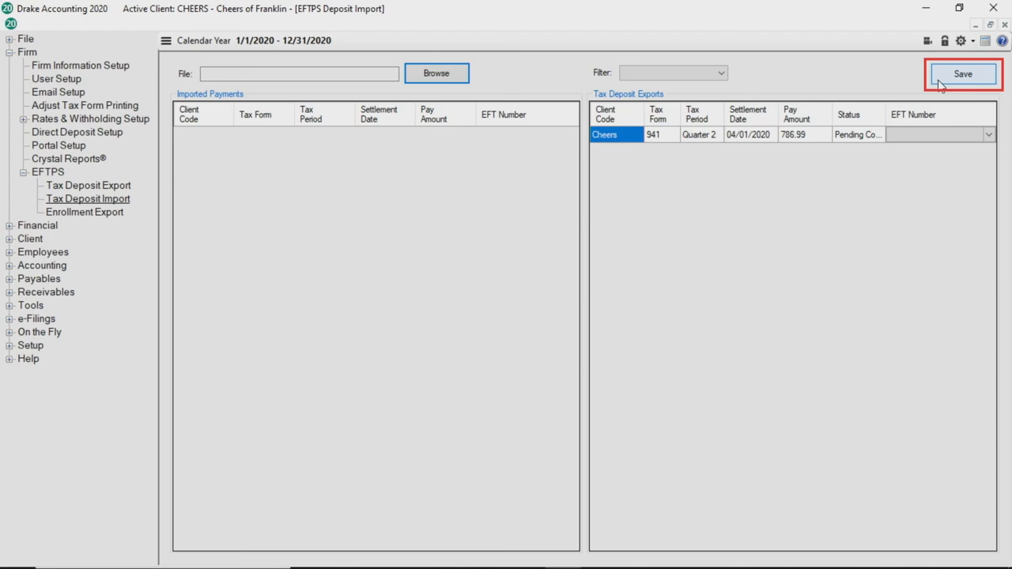